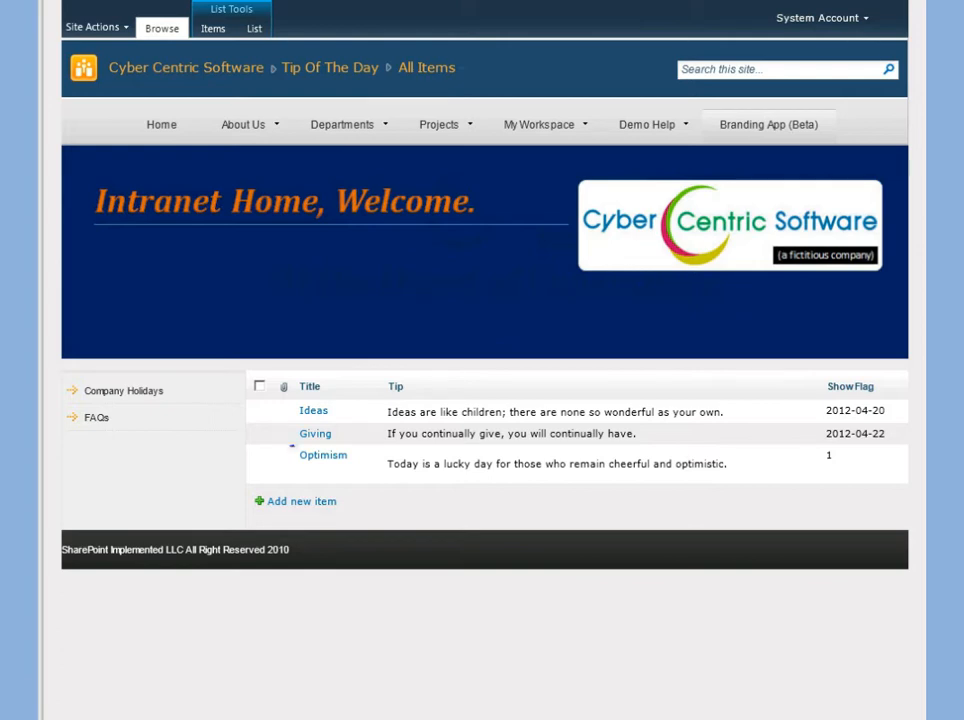
Step: Start a new Tip Of The Day item and fill in title 'Ideas - Rabbits' with its rabbits tip
left_click(324, 464)
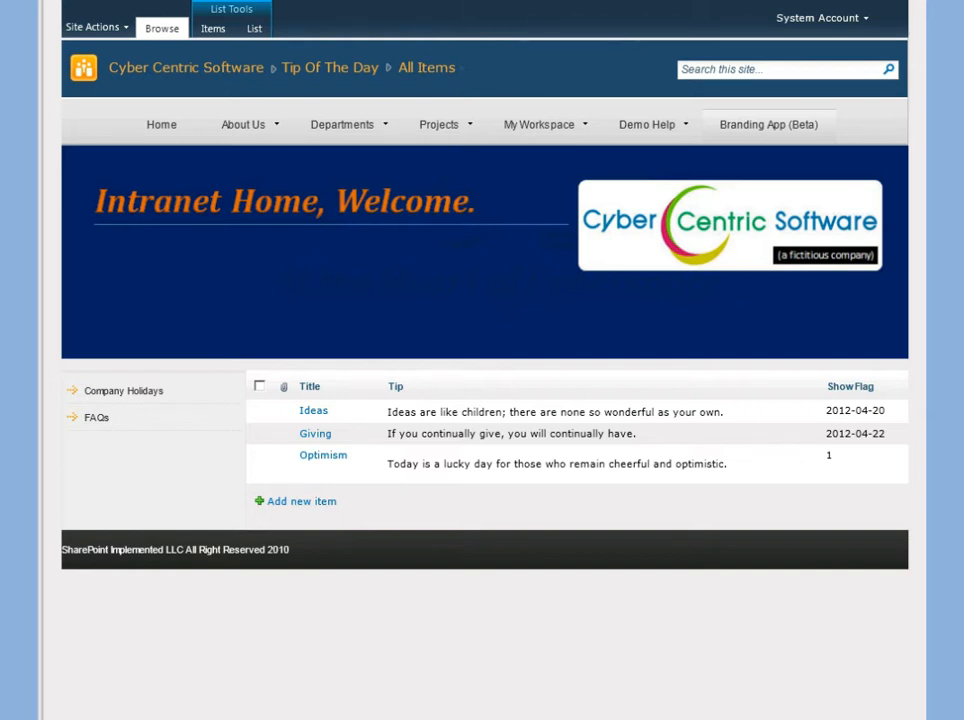
left_click(300, 500)
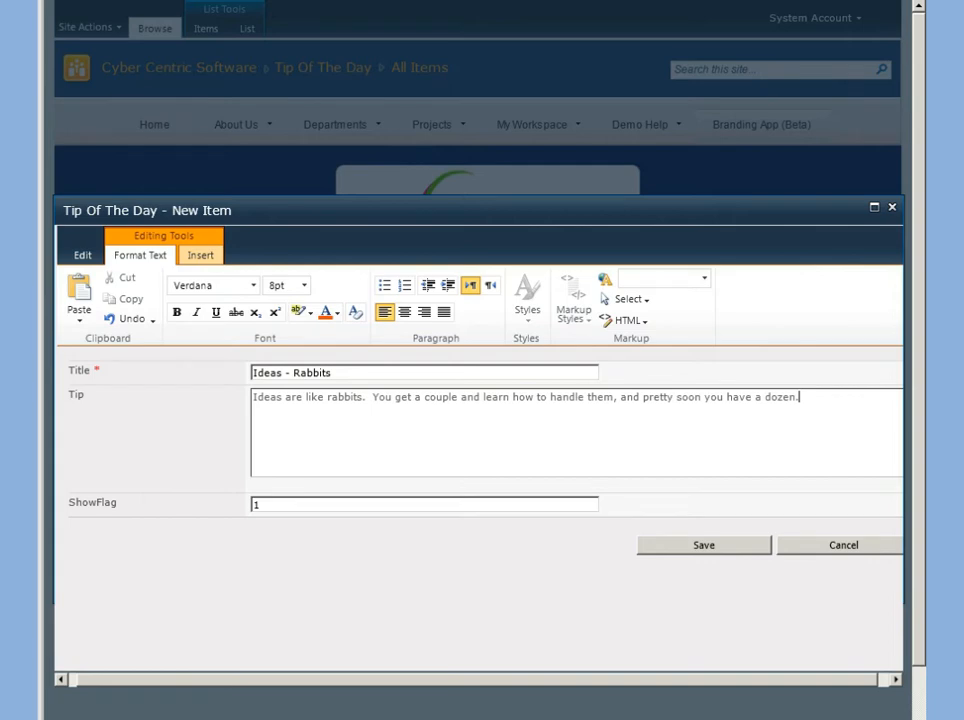